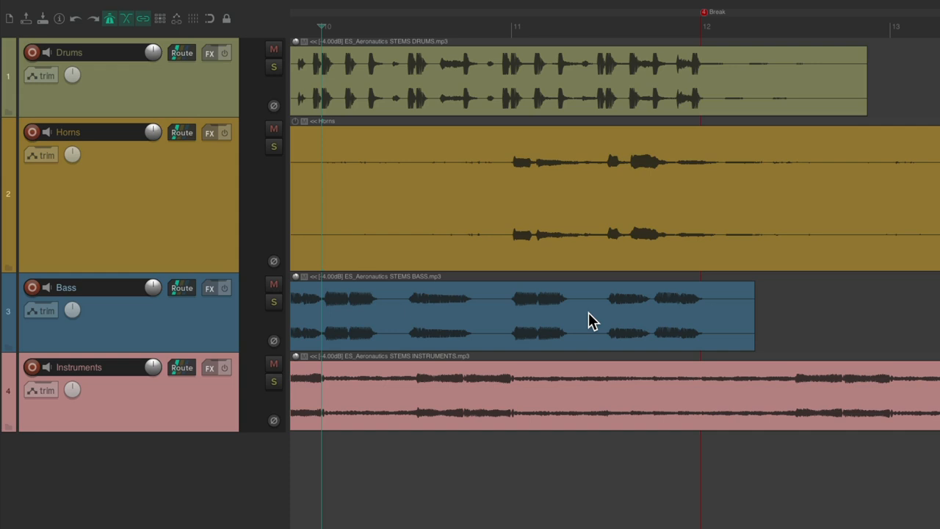
{"action": "mouse_move", "coordinate": [635, 227]}
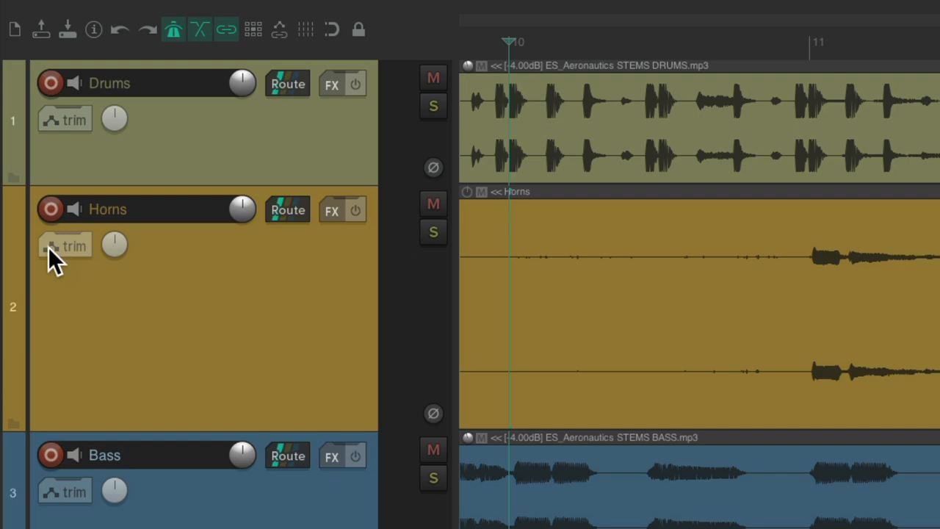
Show the Horns volume envelope and set its automation mode to Touch
{"action": "left_click", "coordinate": [66, 247]}
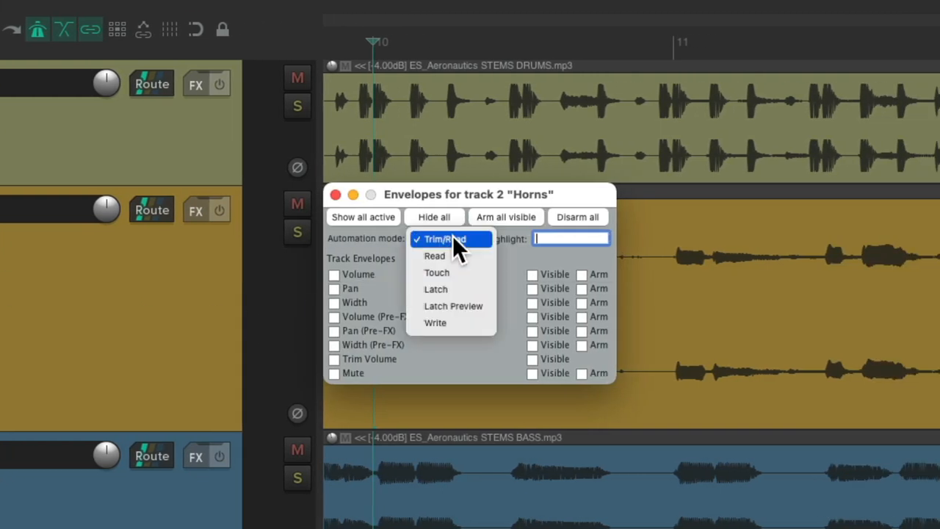
{"action": "left_click", "coordinate": [436, 272]}
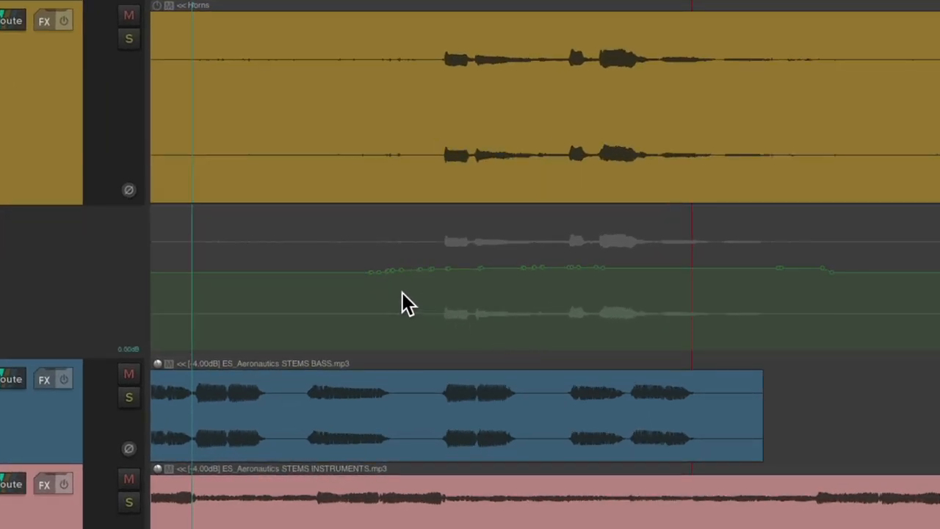
{"action": "mouse_move", "coordinate": [580, 293]}
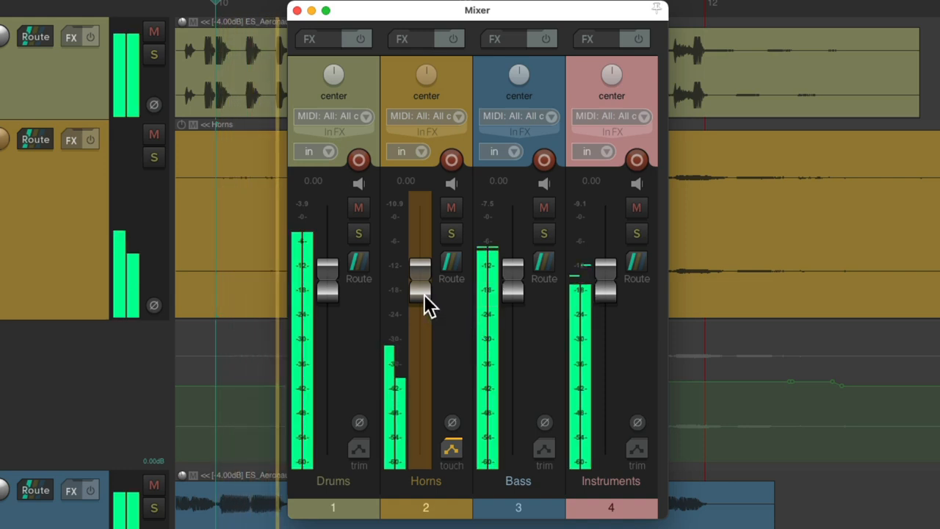
{"action": "left_click_drag", "start_coordinate": [421, 301], "coordinate": [420, 264]}
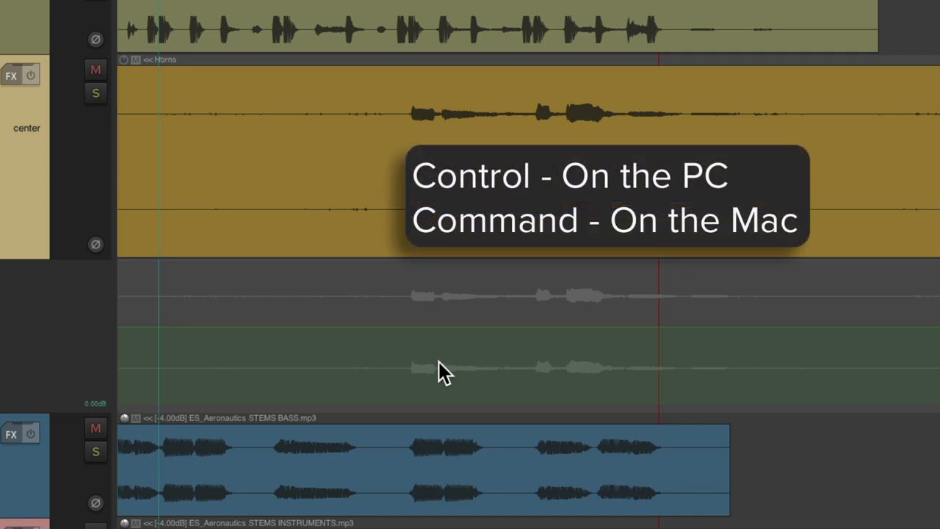
{"action": "mouse_move", "coordinate": [384, 321]}
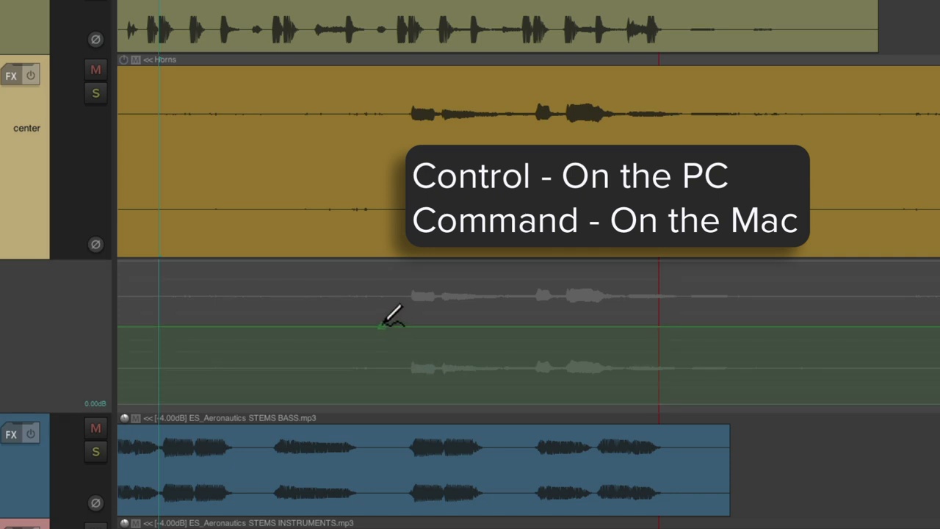
Freehand-draw a stretch of volume changes onto the Horns volume envelope lane
{"action": "left_click_drag", "start_coordinate": [380, 322], "coordinate": [536, 300]}
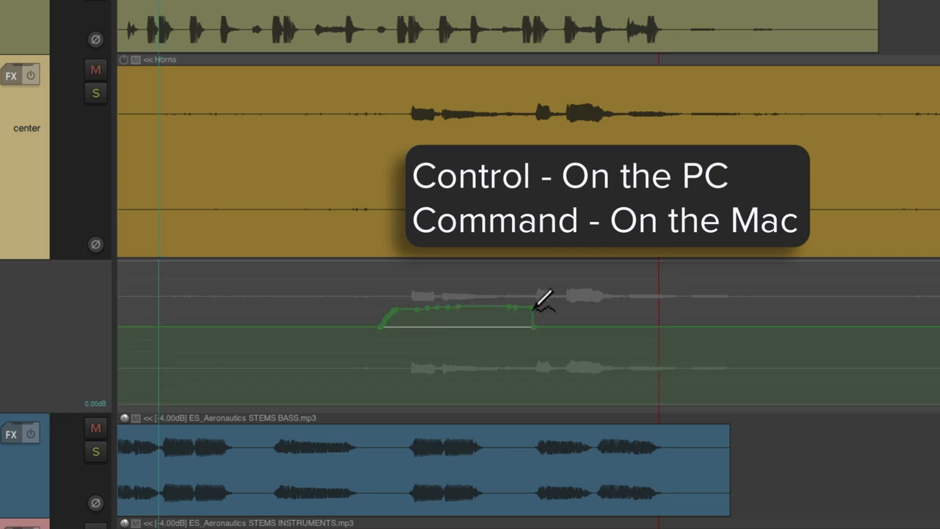
{"action": "left_click_drag", "start_coordinate": [532, 308], "coordinate": [646, 315]}
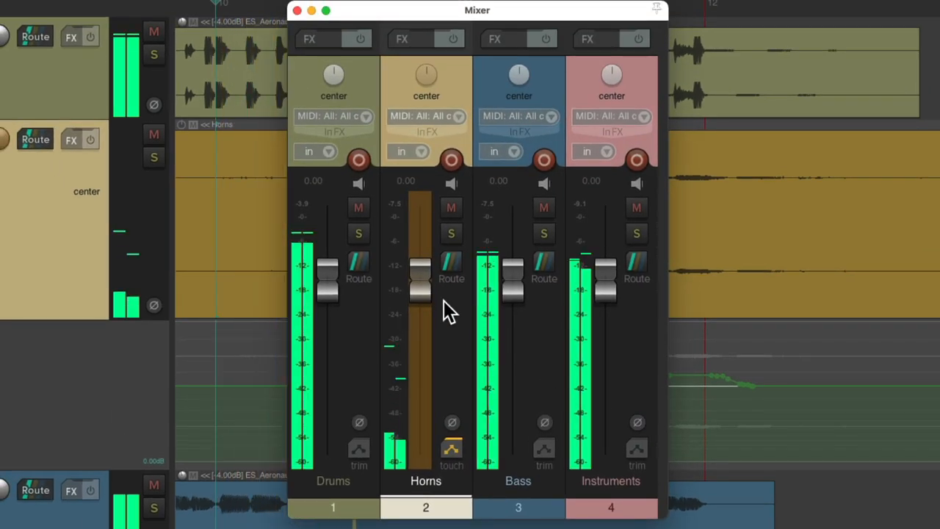
Watch the Horns fader follow the drawn envelope during playback, then stop
{"action": "left_click_drag", "start_coordinate": [420, 287], "coordinate": [420, 220]}
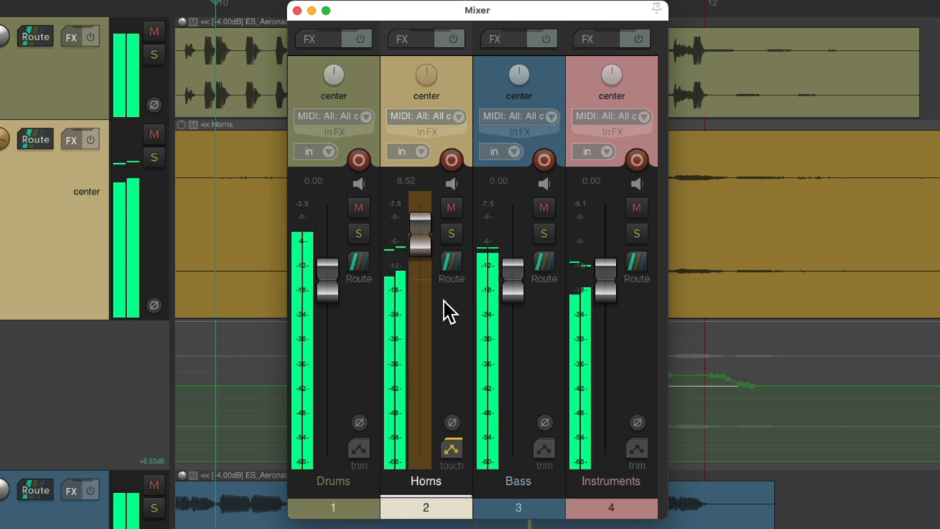
{"action": "left_click_drag", "start_coordinate": [420, 235], "coordinate": [420, 261]}
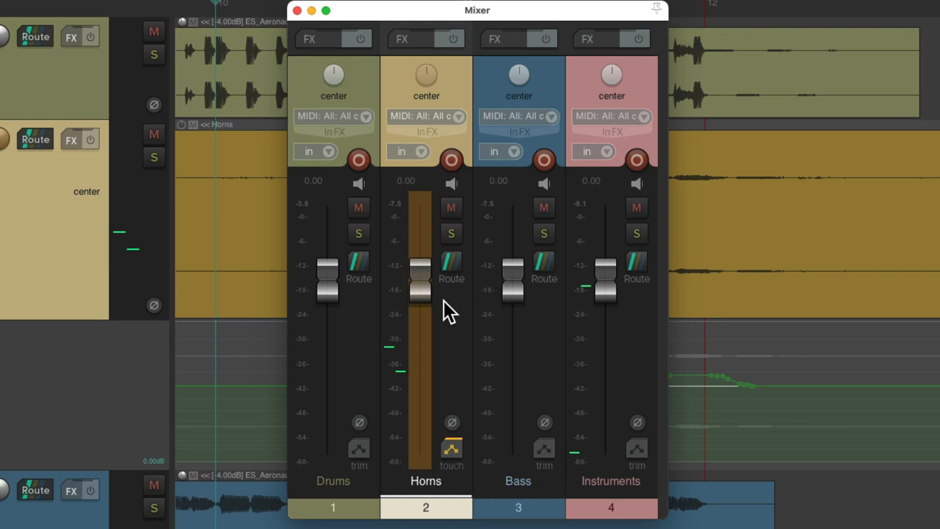
{"action": "left_click", "coordinate": [297, 10]}
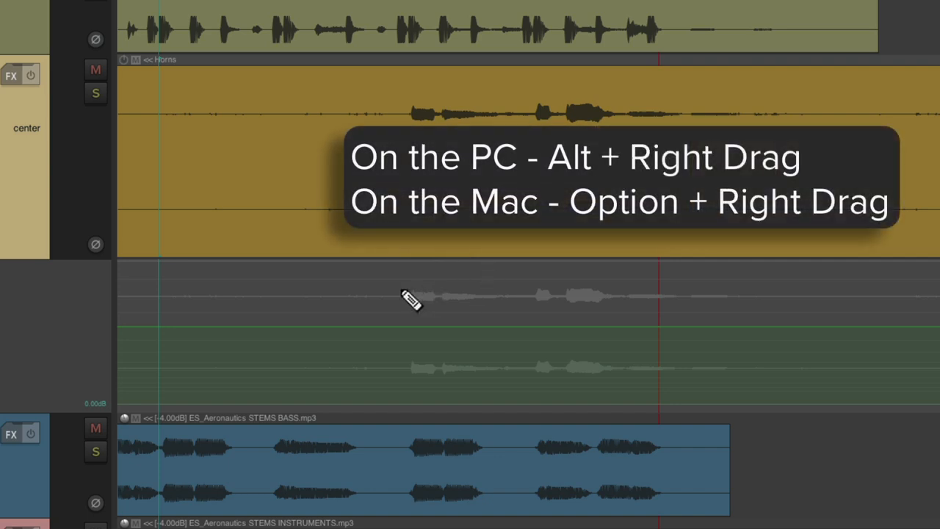
Select a time range across the middle of the Horns volume envelope
{"action": "left_click_drag", "start_coordinate": [411, 301], "coordinate": [775, 308]}
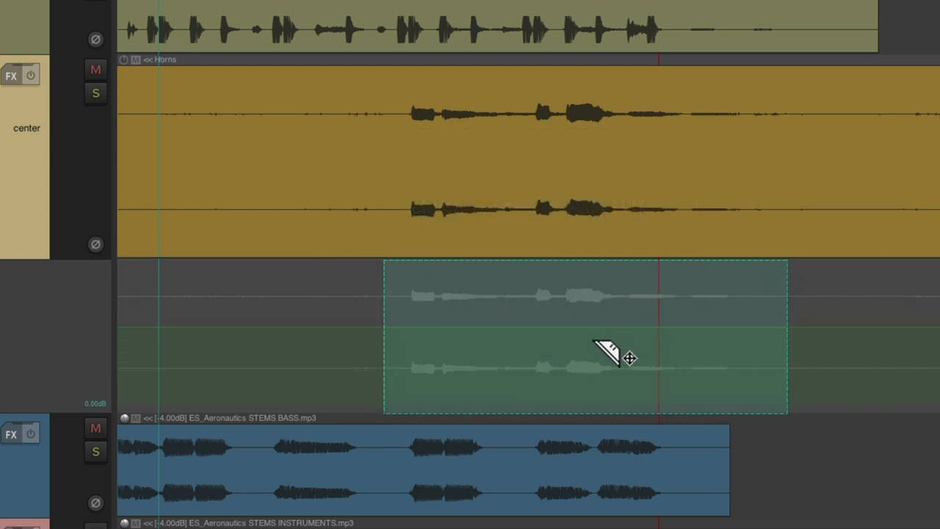
{"action": "mouse_move", "coordinate": [580, 345]}
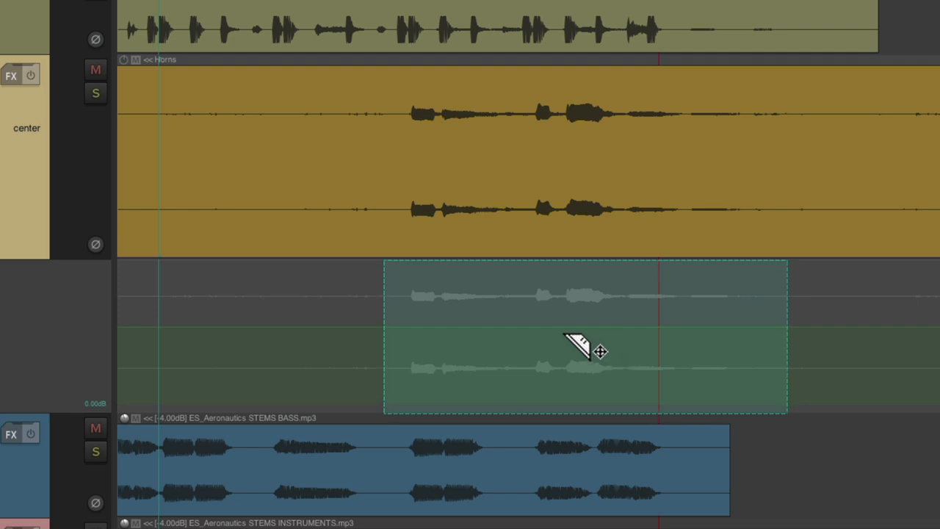
{"action": "mouse_move", "coordinate": [546, 316]}
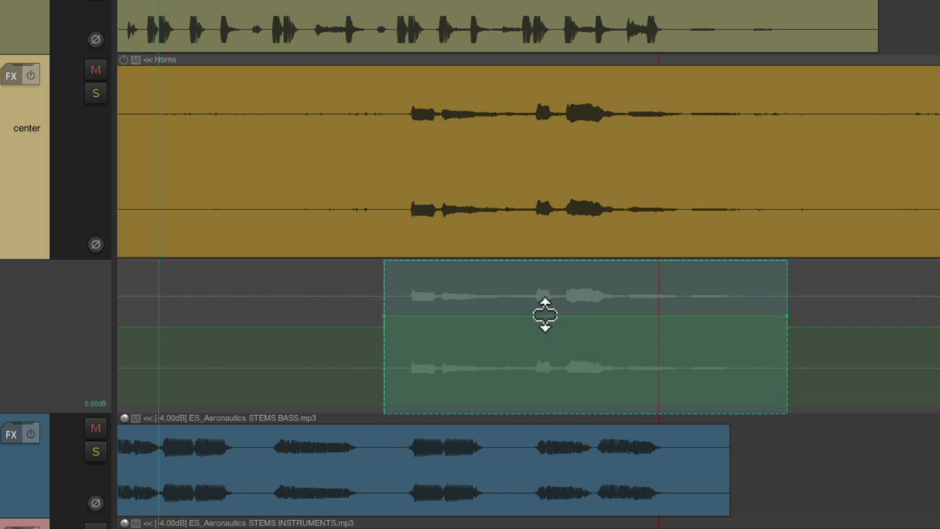
{"action": "mouse_move", "coordinate": [573, 364]}
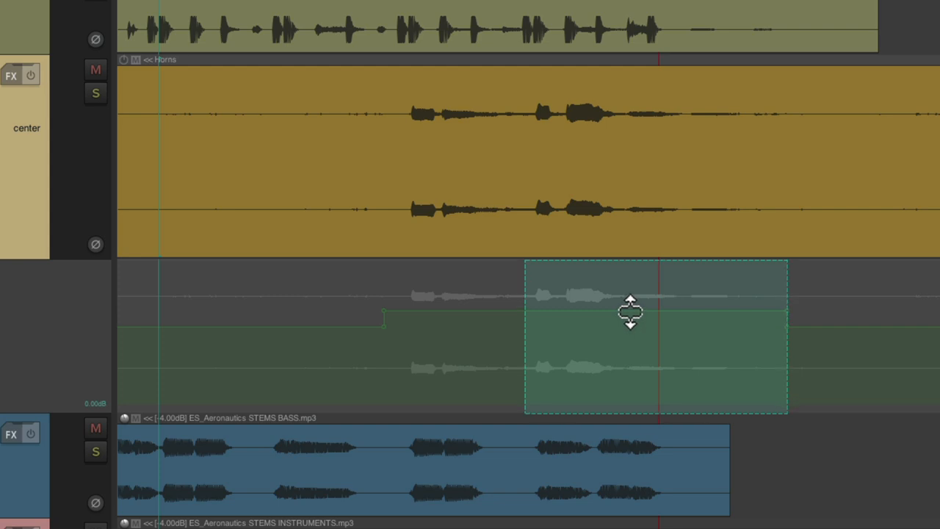
{"action": "mouse_move", "coordinate": [667, 359]}
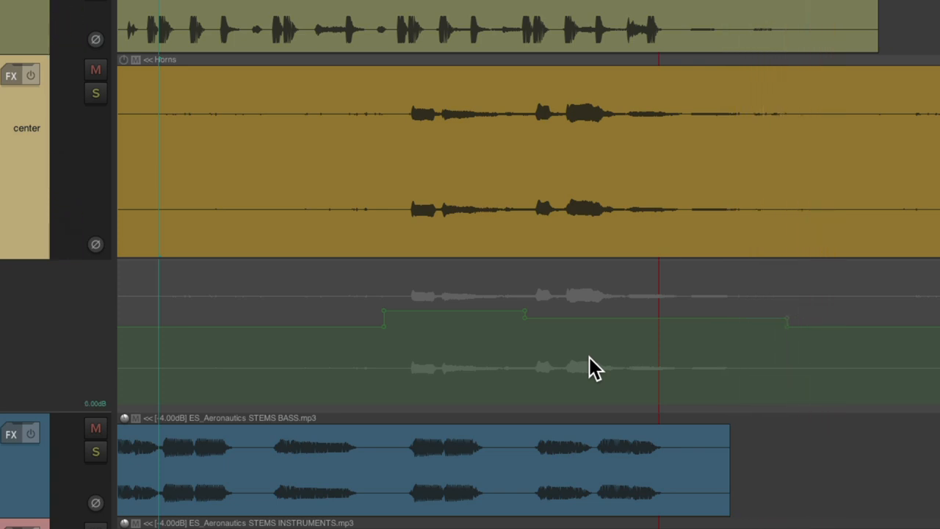
{"action": "mouse_move", "coordinate": [576, 365]}
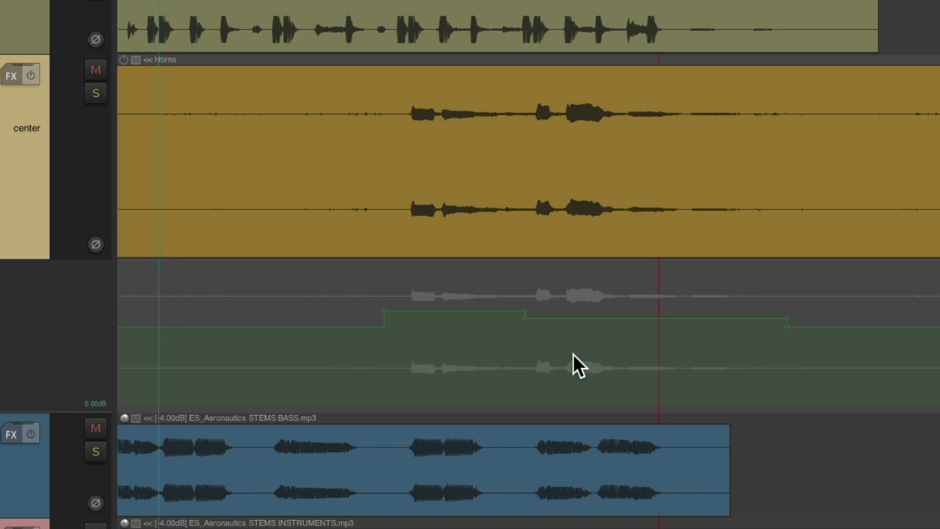
{"action": "mouse_move", "coordinate": [513, 331]}
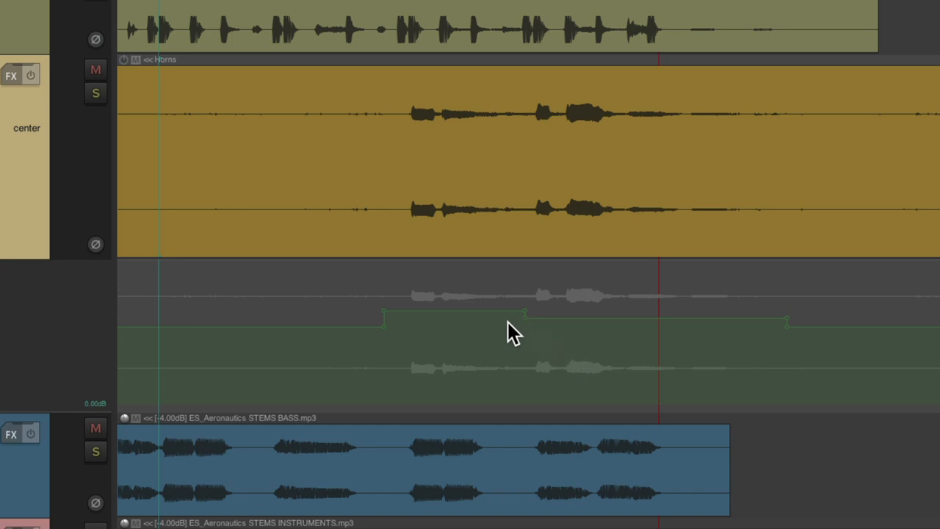
{"action": "mouse_move", "coordinate": [452, 315]}
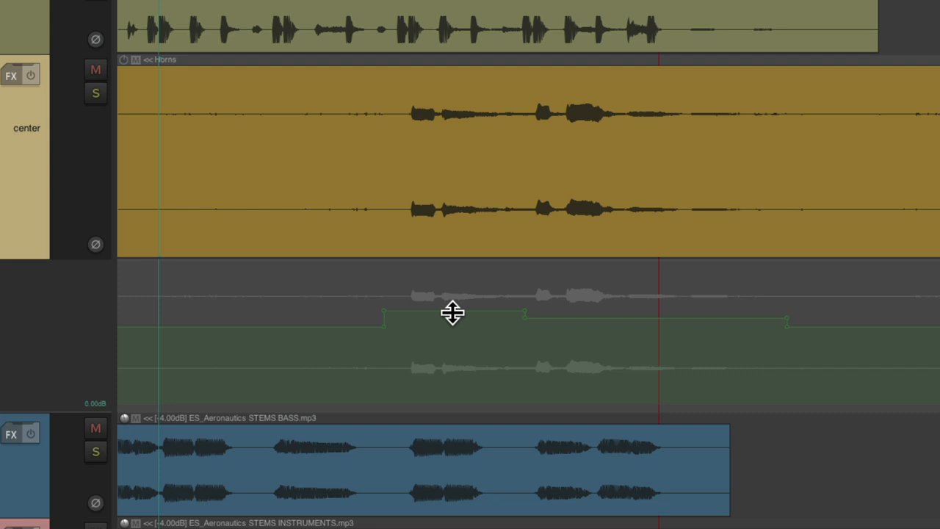
{"action": "mouse_move", "coordinate": [458, 312]}
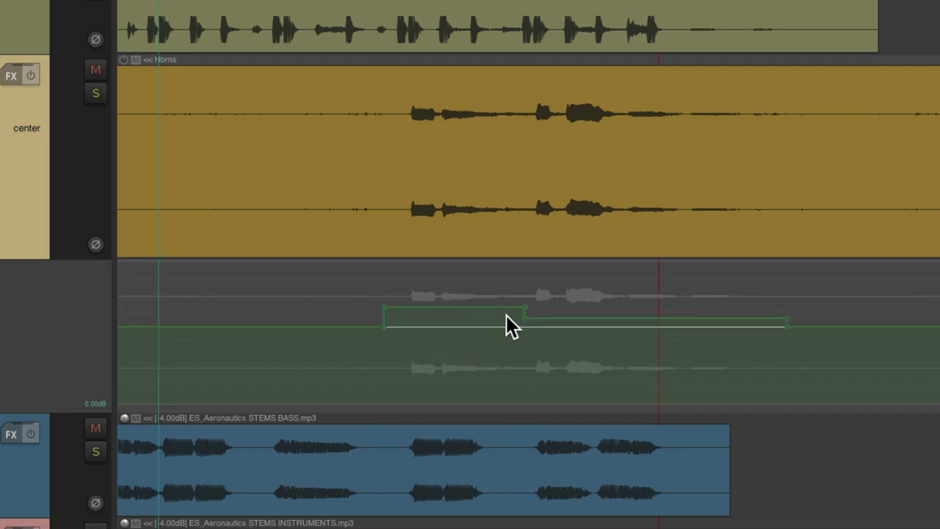
{"action": "mouse_move", "coordinate": [585, 317]}
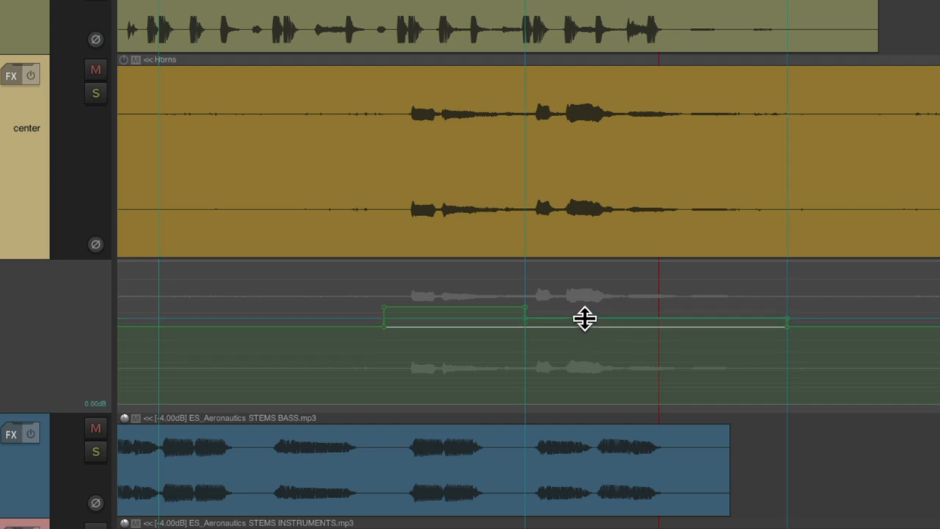
{"action": "mouse_move", "coordinate": [587, 357]}
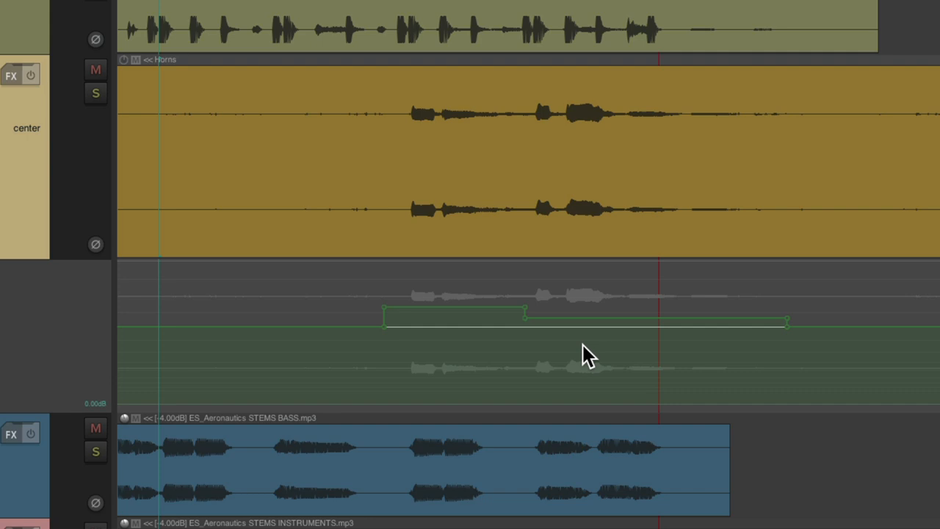
Clear the stepped sections and add a single point to the flat Horns envelope
{"action": "key", "text": "shift"}
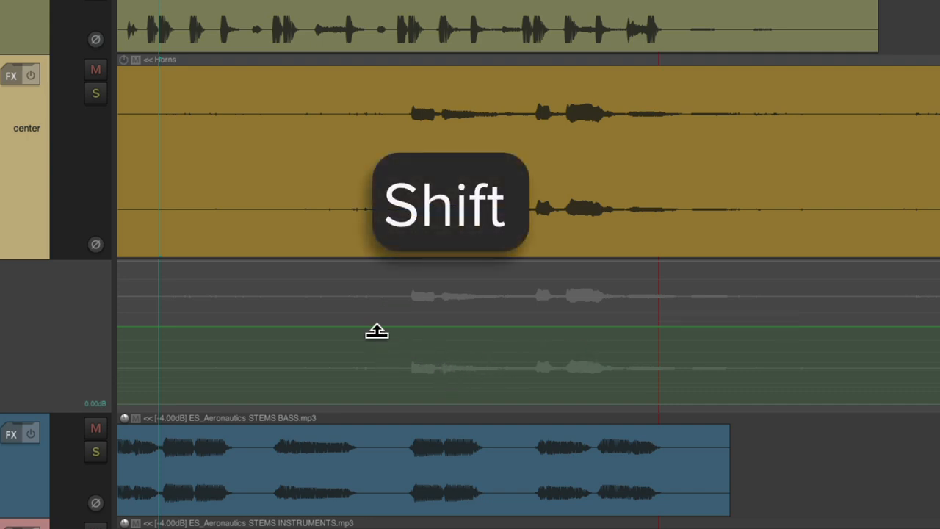
{"action": "key", "text": "shift"}
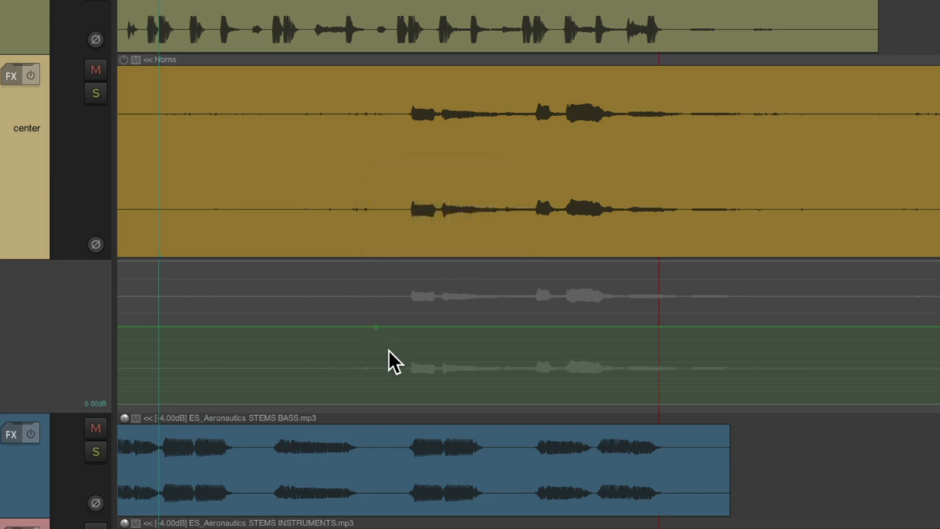
{"action": "mouse_move", "coordinate": [385, 349]}
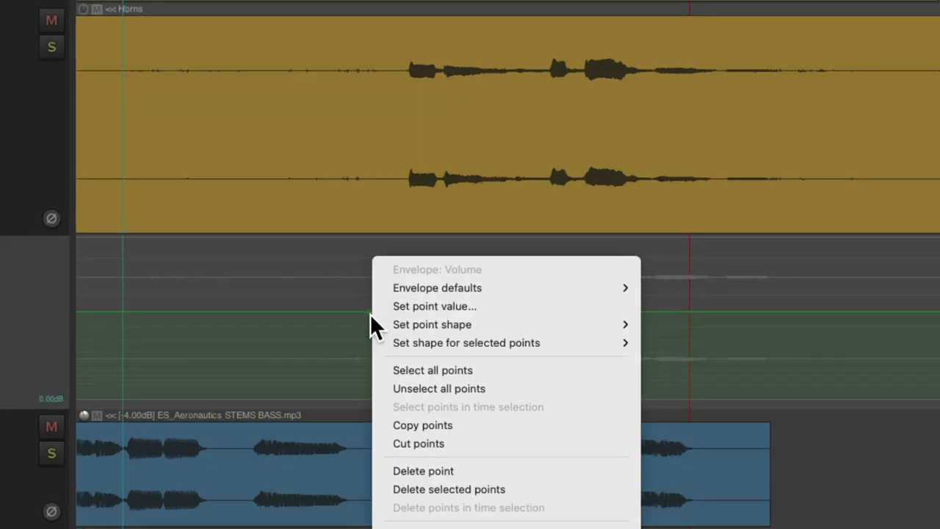
Set the Horns envelope point's value to +4 dB via the Set point value dialog
{"action": "left_click", "coordinate": [434, 307]}
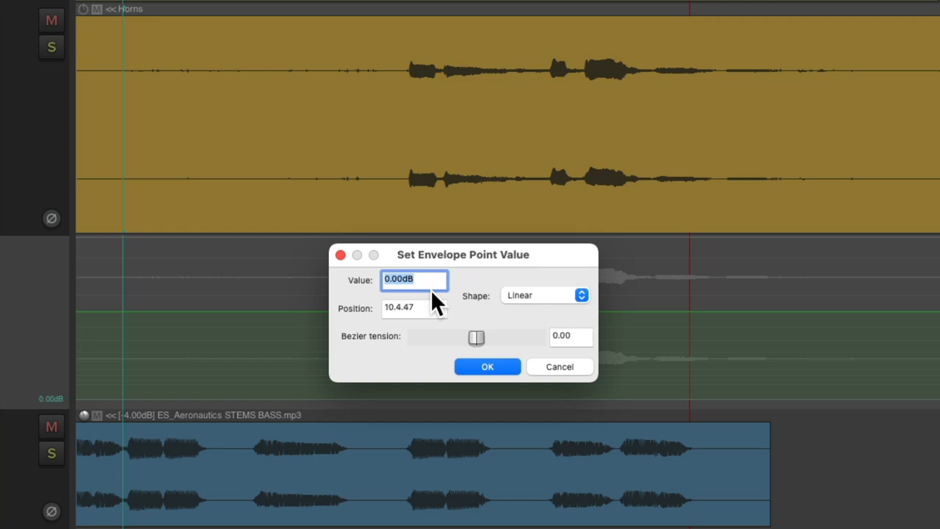
{"action": "type", "text": "+4"}
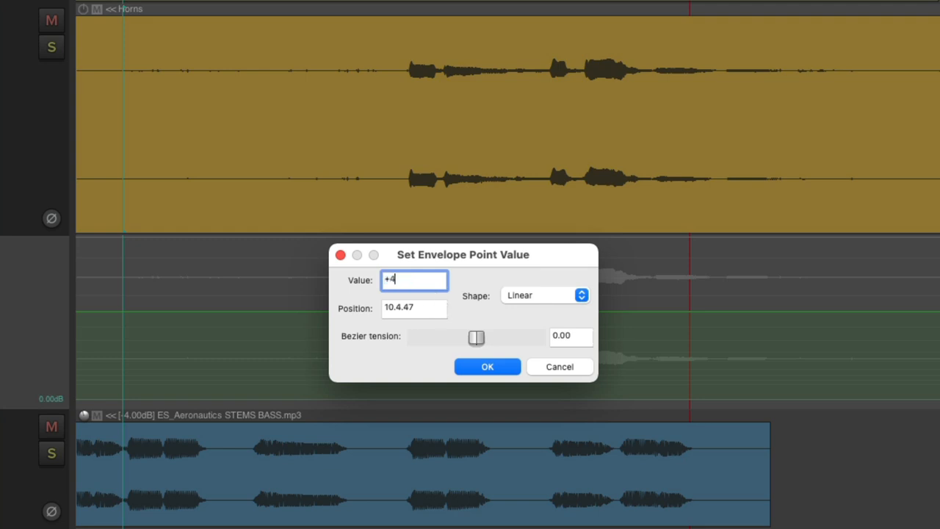
{"action": "left_click", "coordinate": [488, 367]}
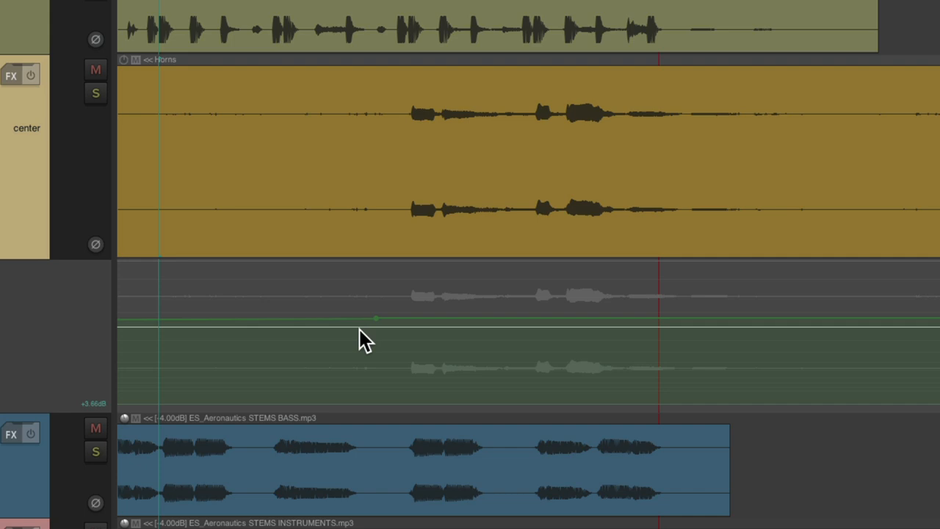
{"action": "mouse_move", "coordinate": [382, 345]}
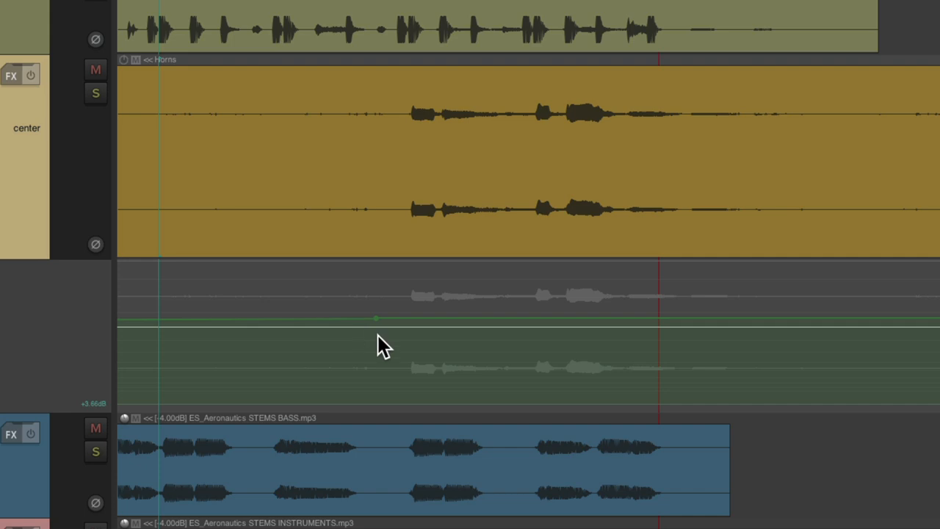
{"action": "mouse_move", "coordinate": [257, 345]}
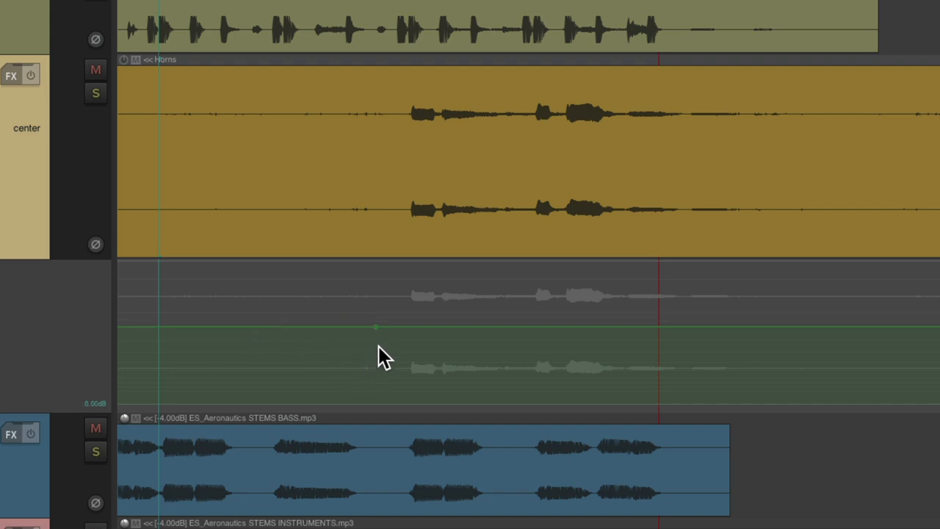
Add another Horns envelope point and enter a new level for it
{"action": "key", "text": "shift"}
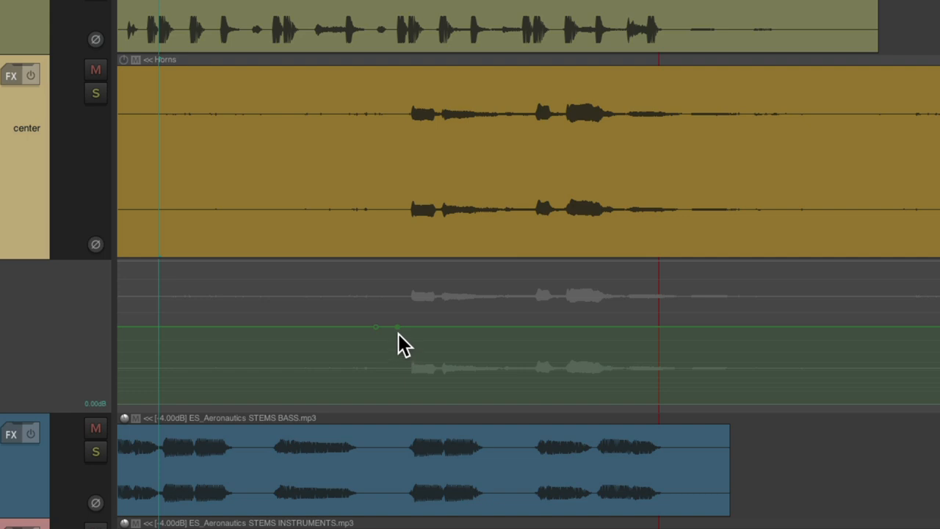
{"action": "right_click", "coordinate": [375, 326]}
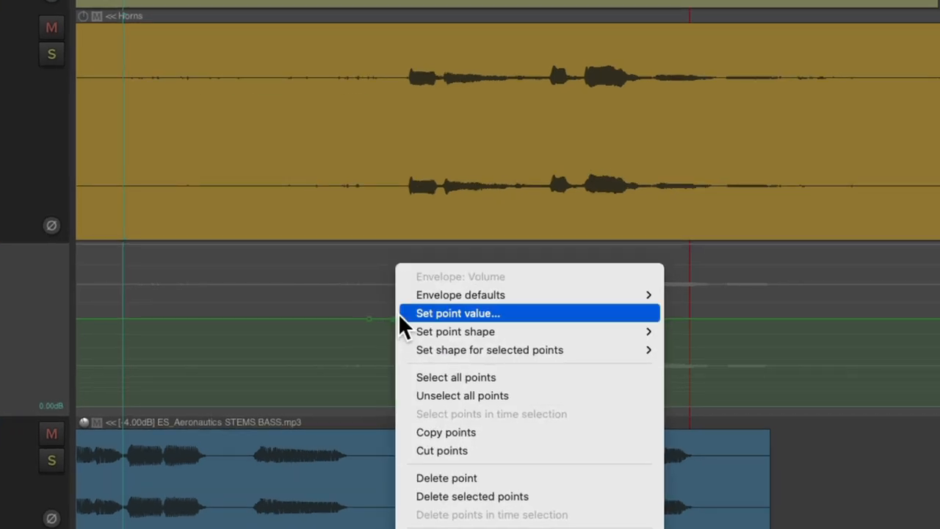
{"action": "left_click", "coordinate": [458, 313]}
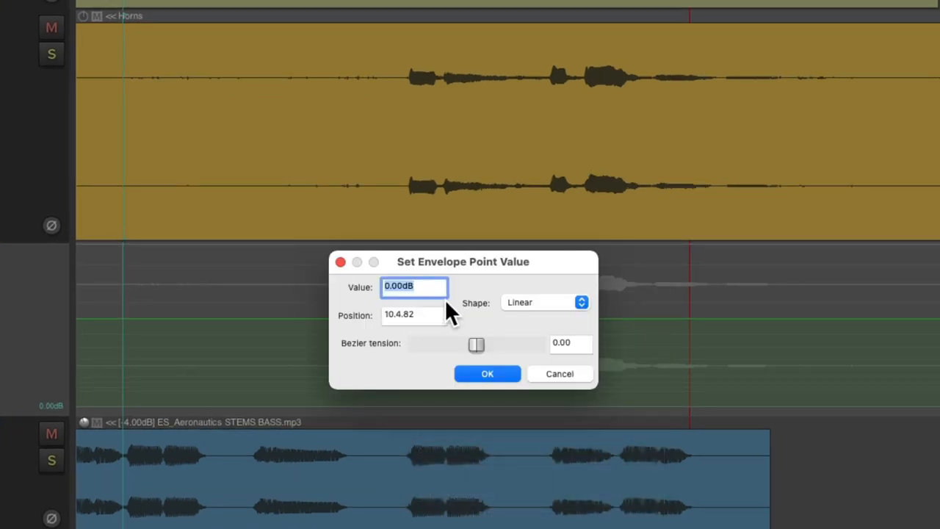
{"action": "left_click", "coordinate": [488, 373]}
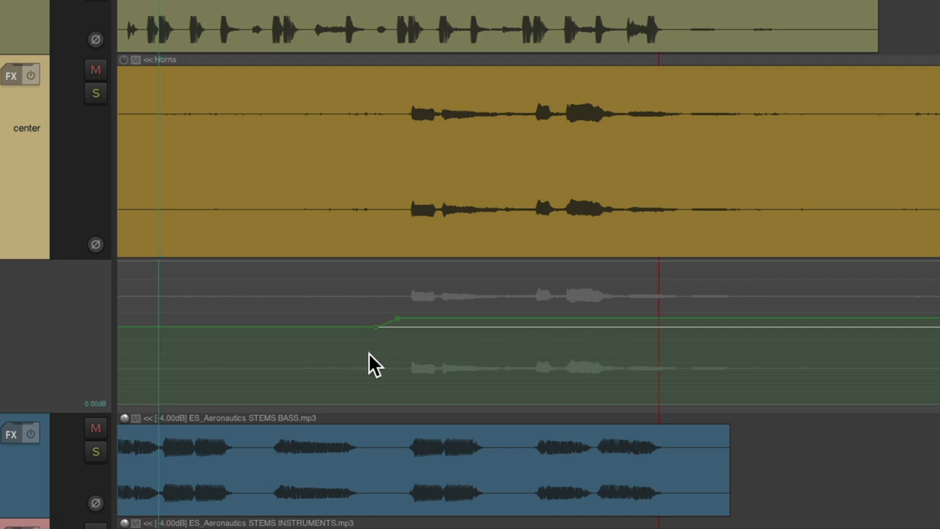
{"action": "mouse_move", "coordinate": [345, 353]}
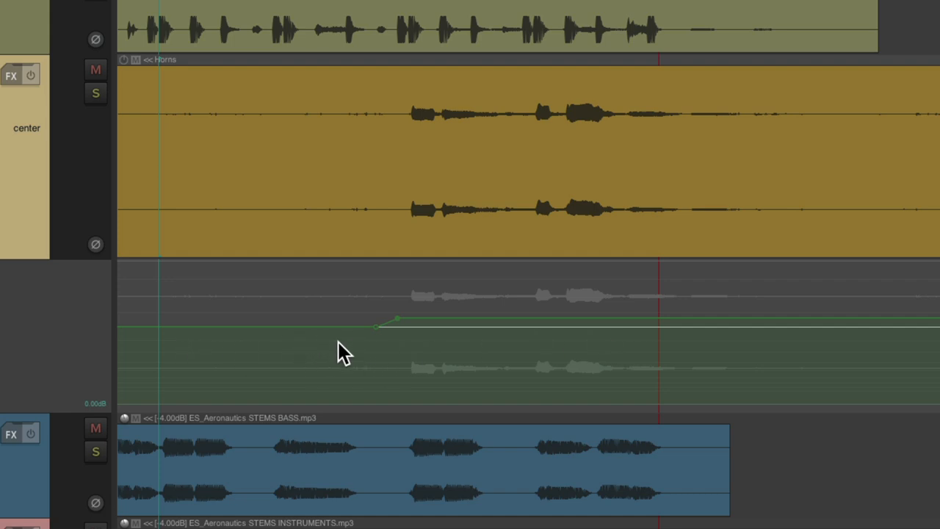
{"action": "mouse_move", "coordinate": [520, 350]}
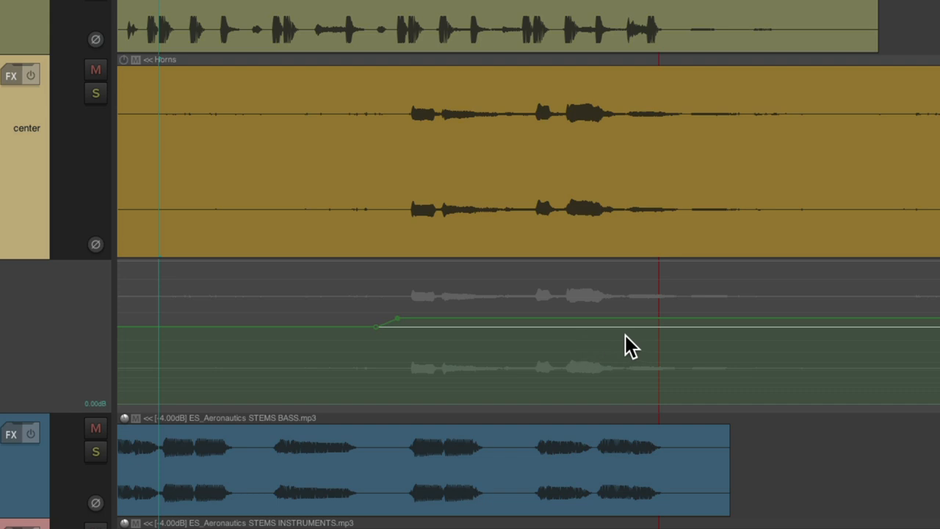
Add Horns envelope points set to +2 dB, then a later one returning to 0 dB
{"action": "key", "text": "shift"}
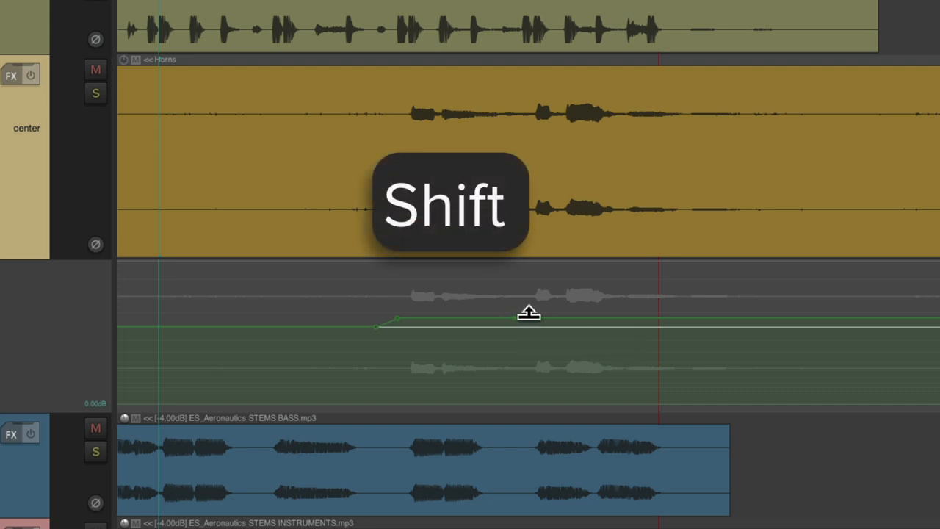
{"action": "key", "text": "shift"}
{"action": "type", "text": "+2"}
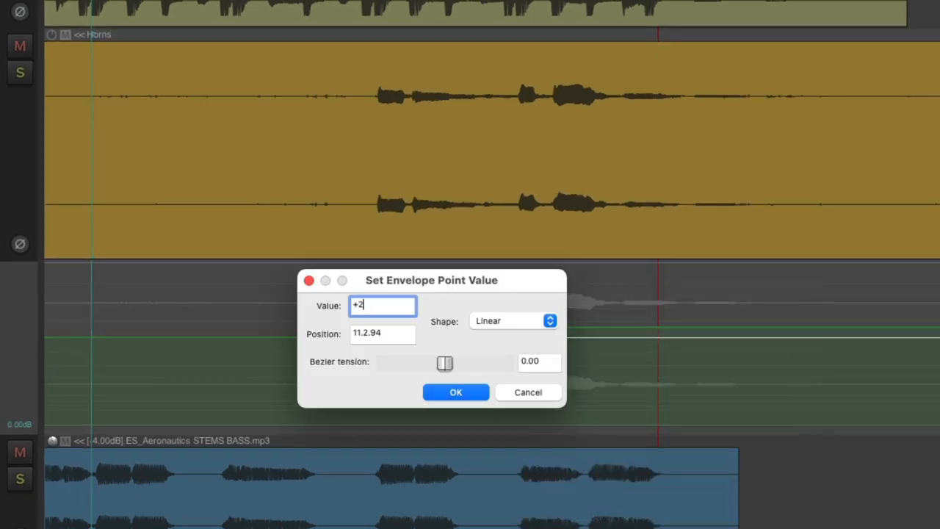
{"action": "left_click", "coordinate": [456, 391]}
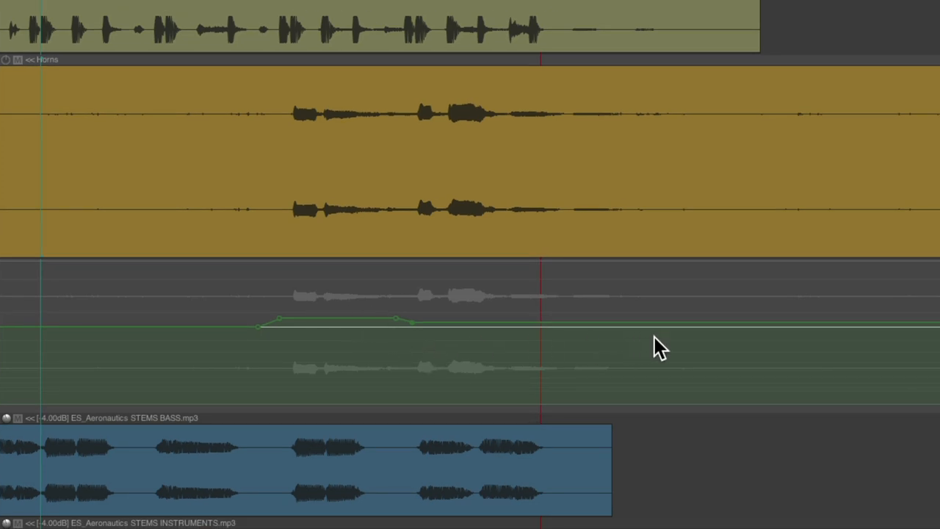
{"action": "key", "text": "shift"}
{"action": "type", "text": "0"}
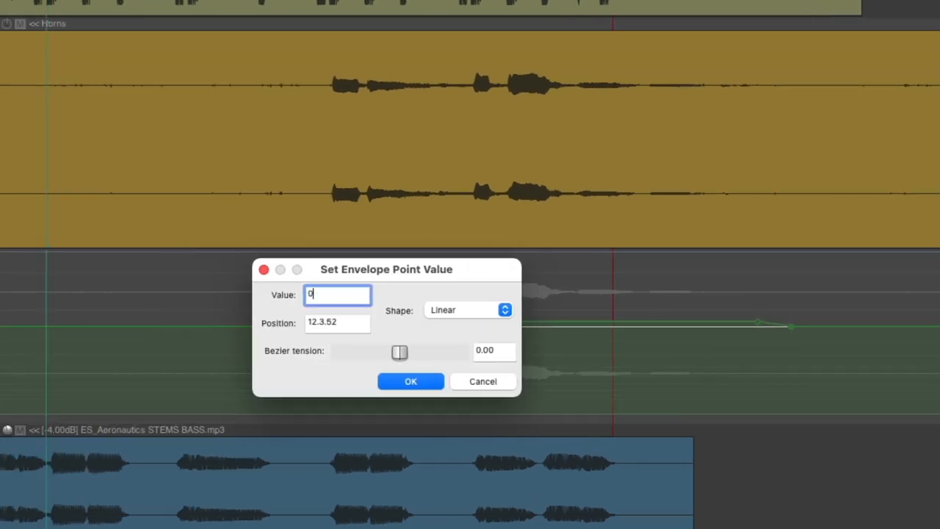
{"action": "left_click", "coordinate": [411, 382]}
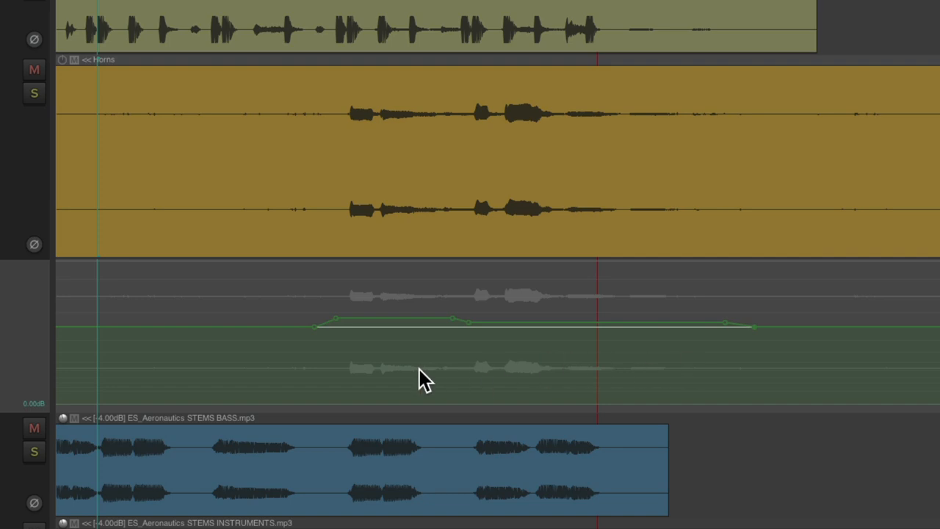
{"action": "mouse_move", "coordinate": [561, 367]}
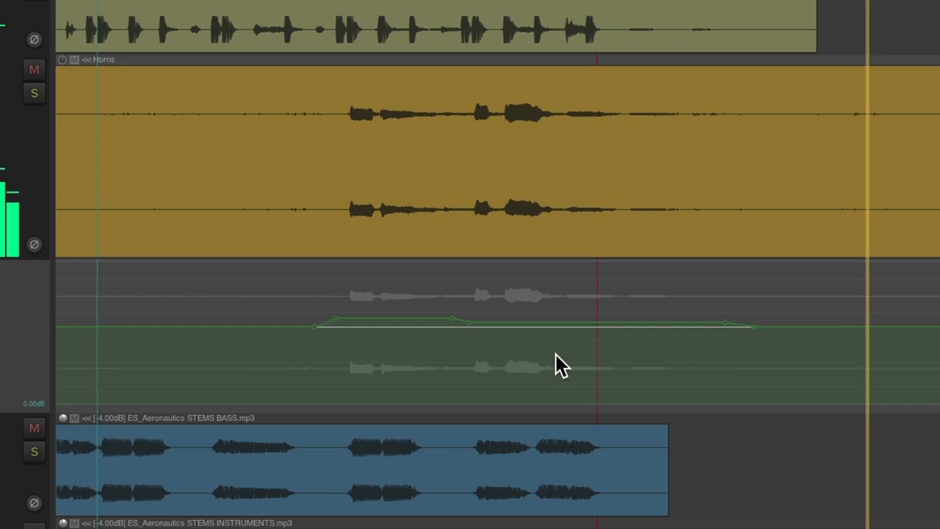
{"action": "mouse_move", "coordinate": [793, 373]}
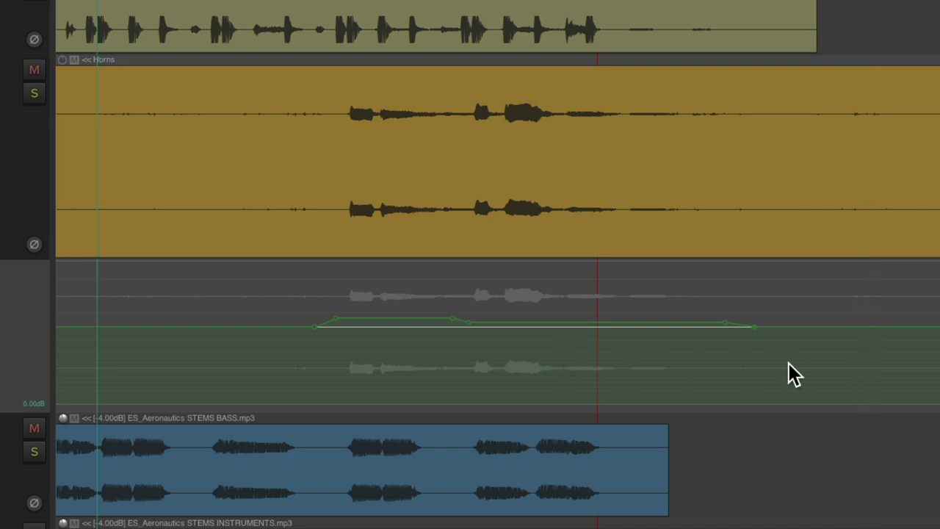
{"action": "mouse_move", "coordinate": [840, 370]}
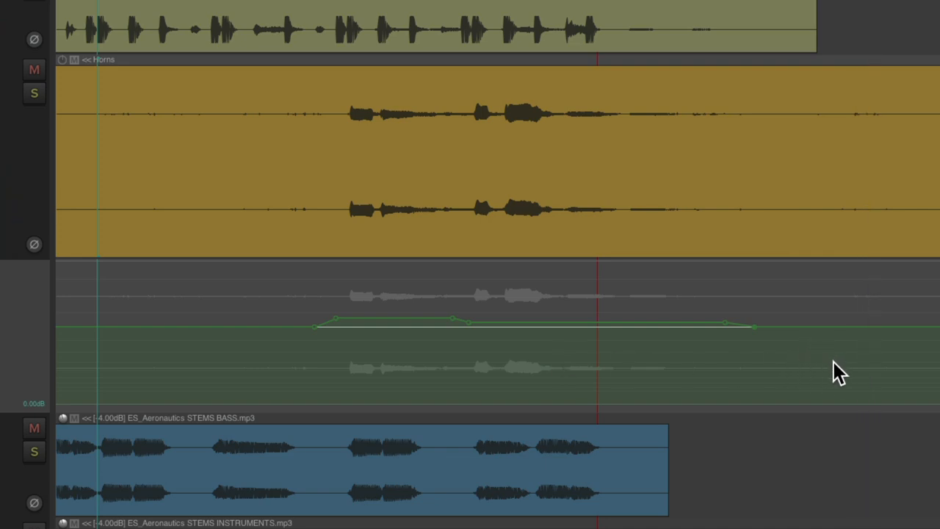
{"action": "mouse_move", "coordinate": [403, 349]}
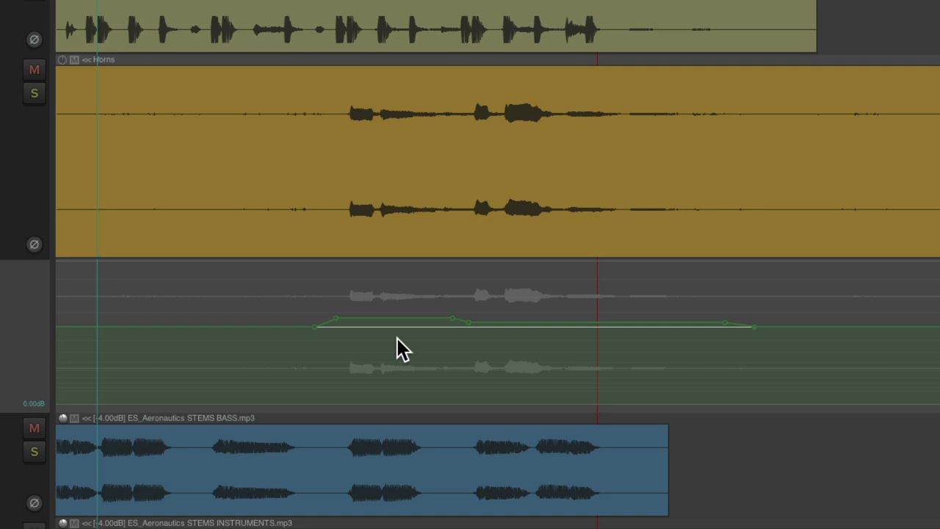
{"action": "mouse_move", "coordinate": [399, 322]}
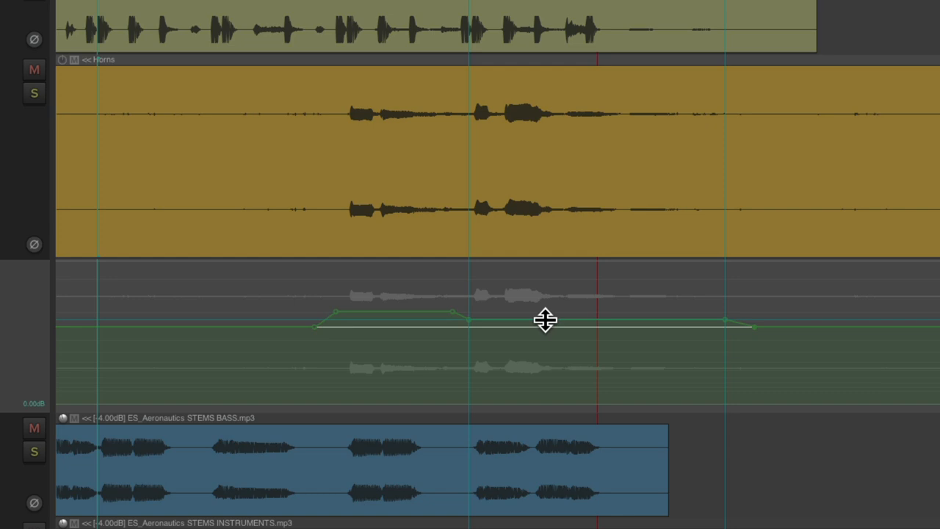
{"action": "mouse_move", "coordinate": [410, 370]}
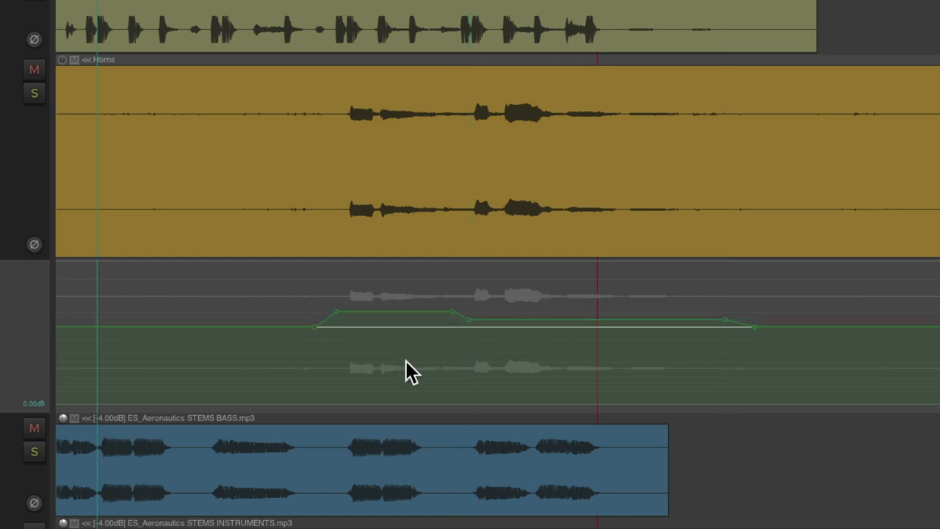
{"action": "mouse_move", "coordinate": [338, 309]}
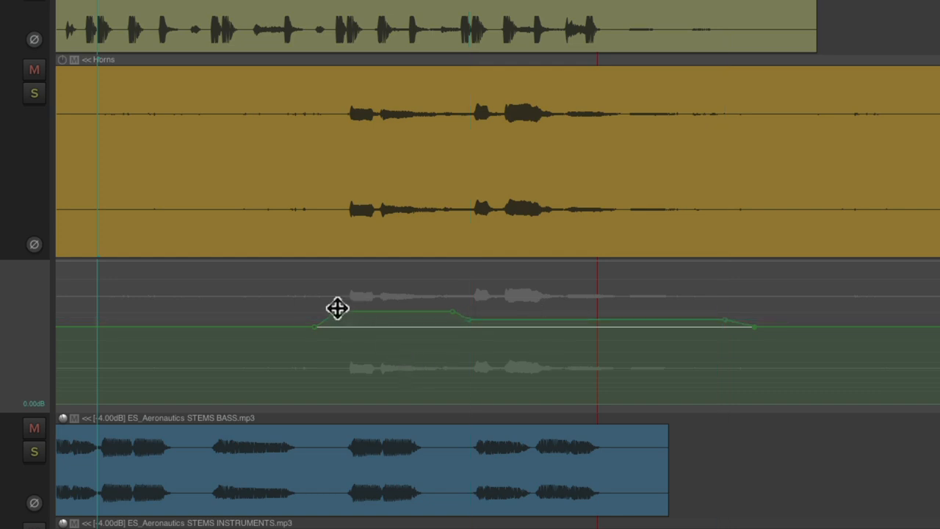
Set the first raised Horns envelope point to 7 dB via Set point value
{"action": "right_click", "coordinate": [338, 308]}
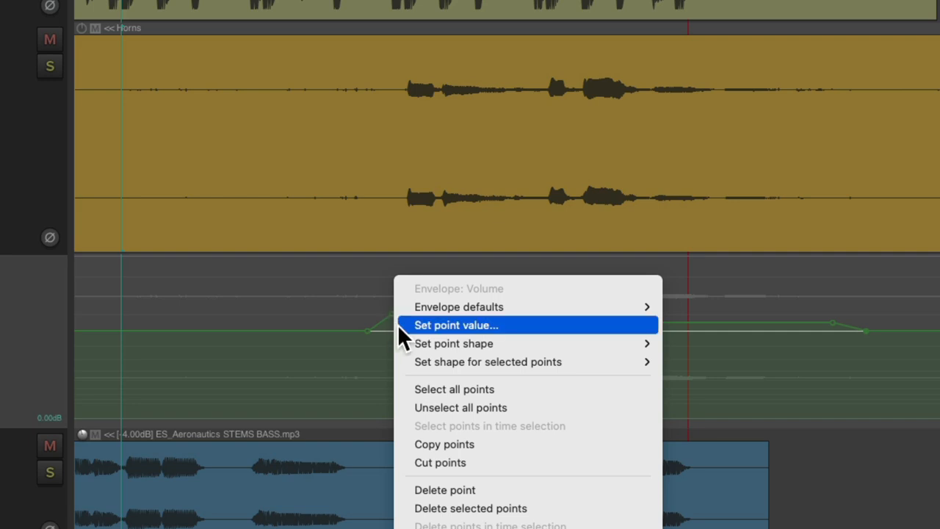
{"action": "left_click", "coordinate": [456, 324]}
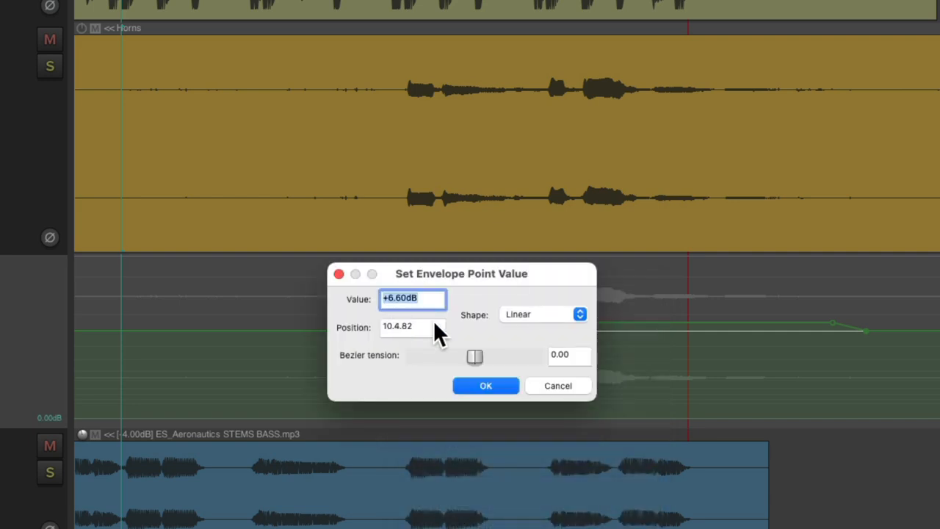
{"action": "left_click", "coordinate": [485, 385]}
{"action": "type", "text": "7"}
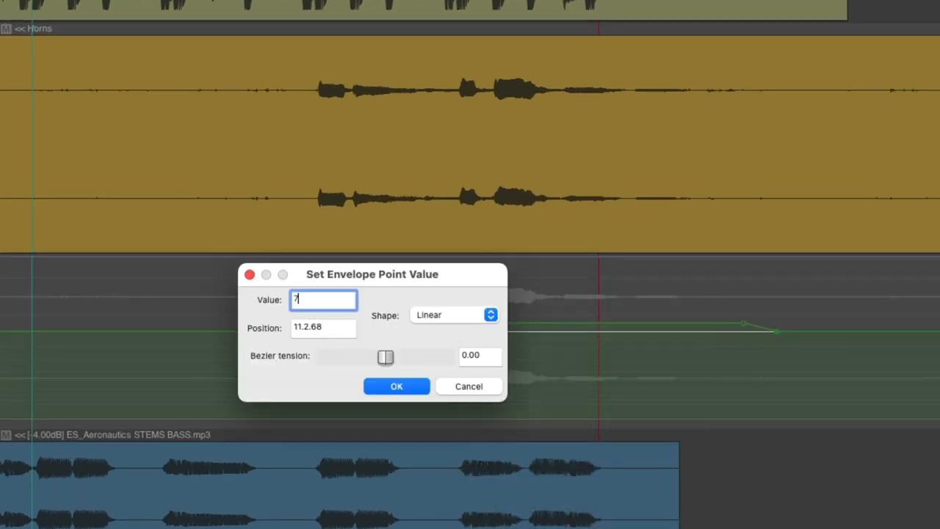
{"action": "left_click", "coordinate": [397, 385]}
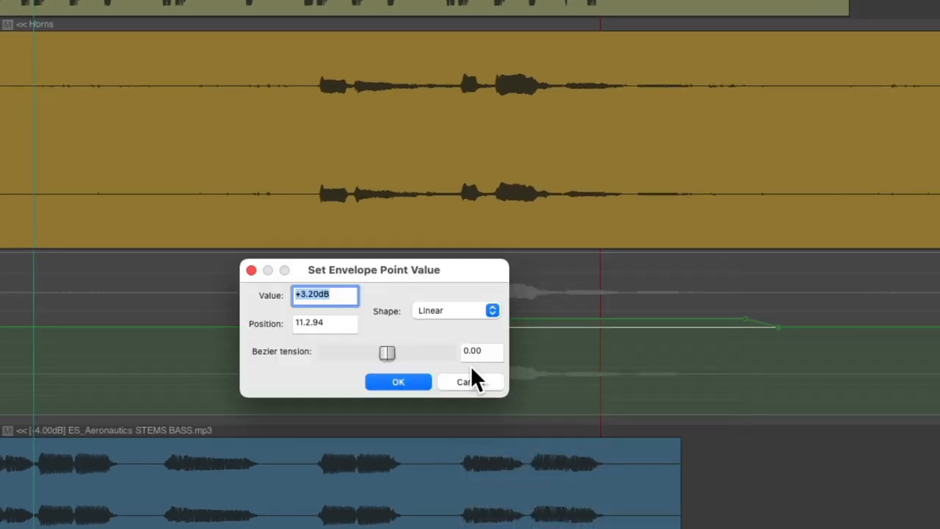
{"action": "left_click", "coordinate": [398, 382]}
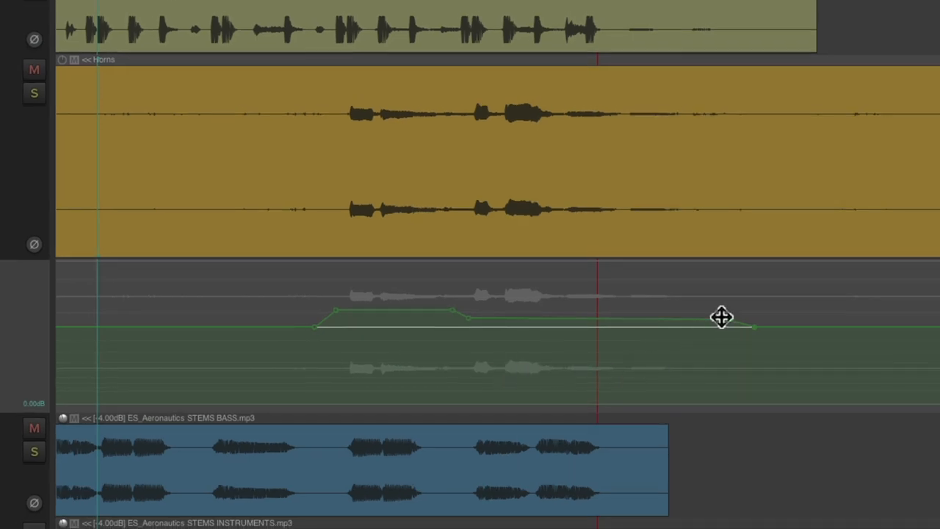
Set the later step point on the Horns envelope to +3.20 dB
{"action": "double_click", "coordinate": [722, 317]}
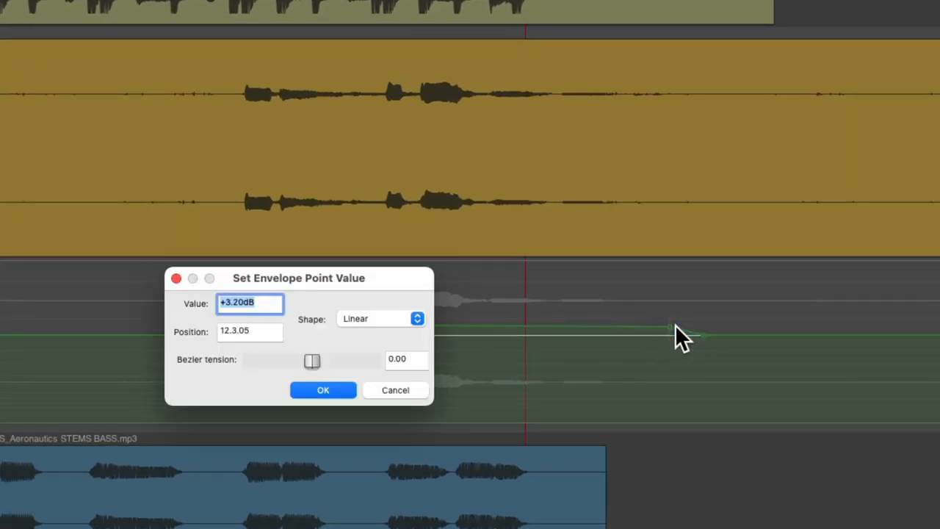
{"action": "left_click", "coordinate": [323, 390]}
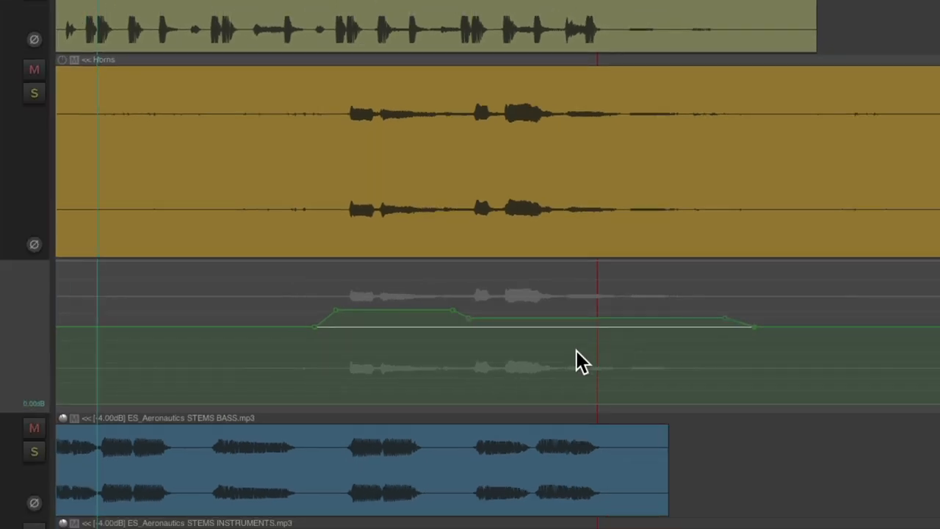
{"action": "mouse_move", "coordinate": [555, 368]}
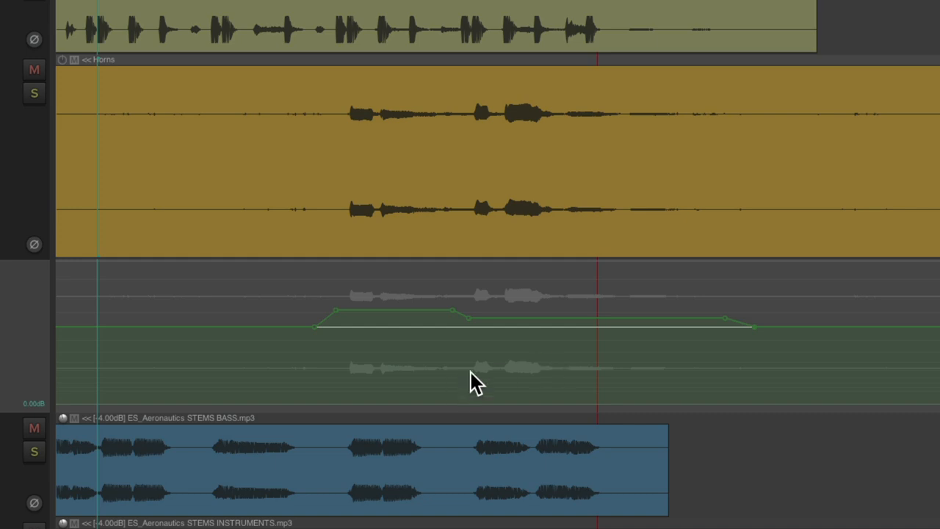
{"action": "mouse_move", "coordinate": [411, 357]}
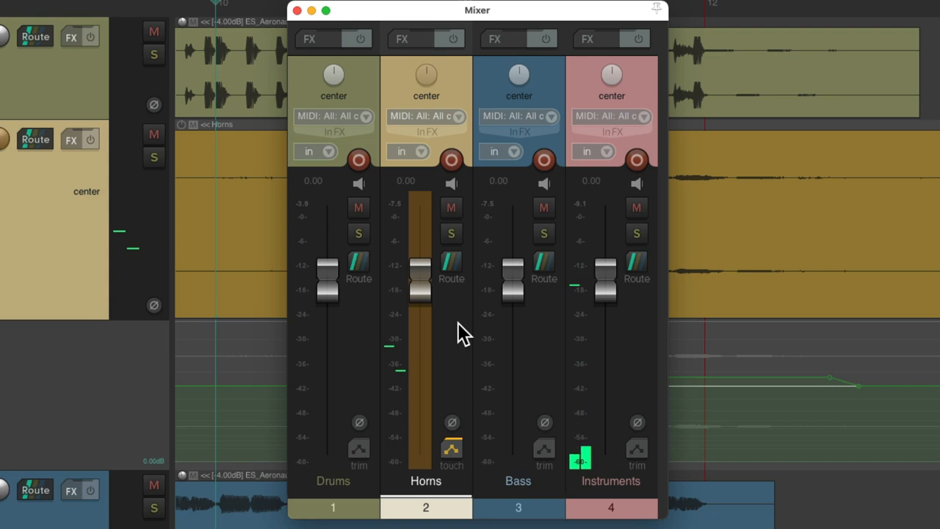
{"action": "left_click", "coordinate": [297, 11]}
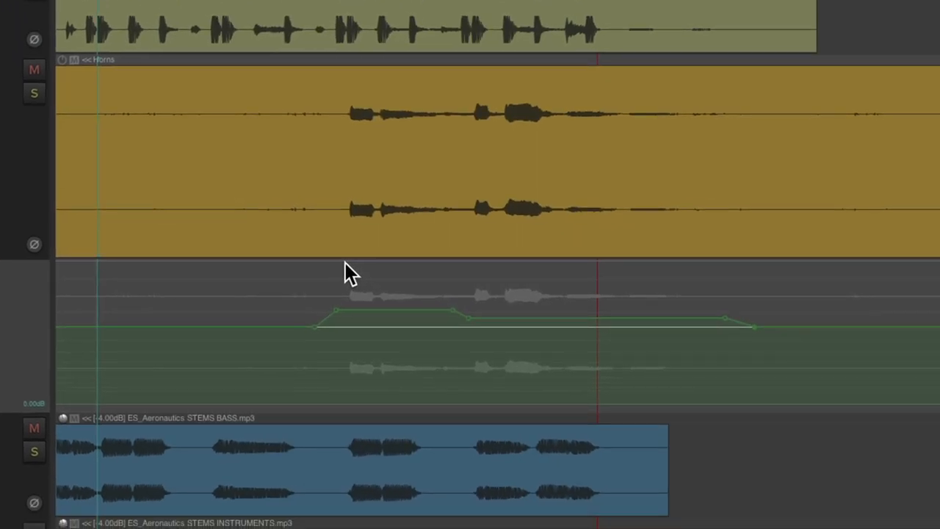